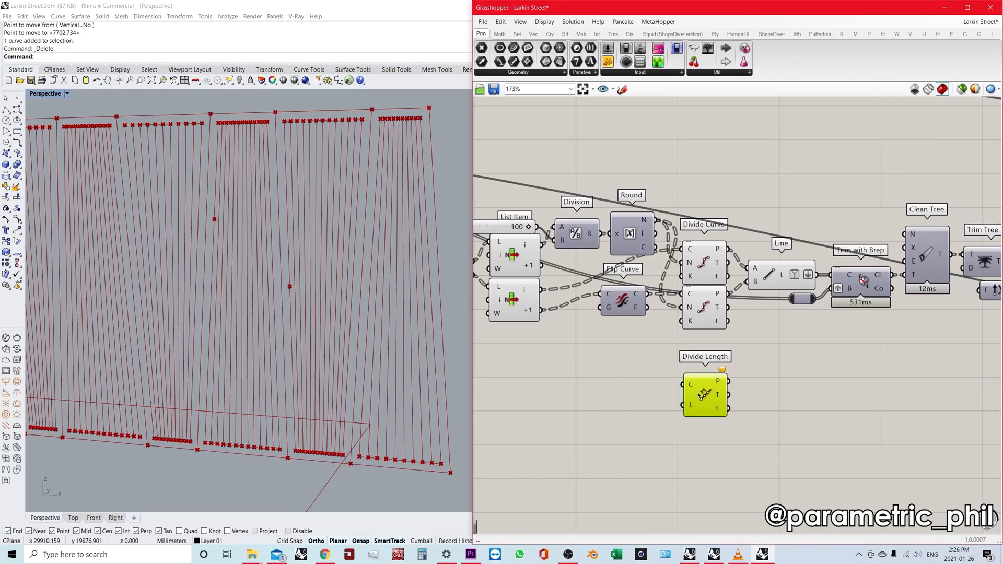
# - Scroll the canvas to view the test line with its Divide Curve and Divide Length components
pyautogui.scroll(3)
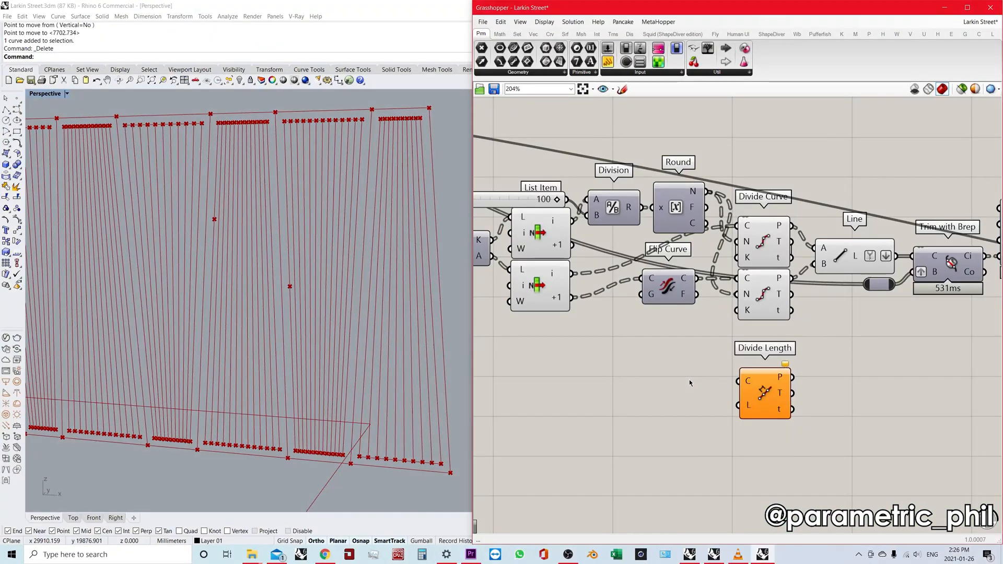
pyautogui.scroll(-3)
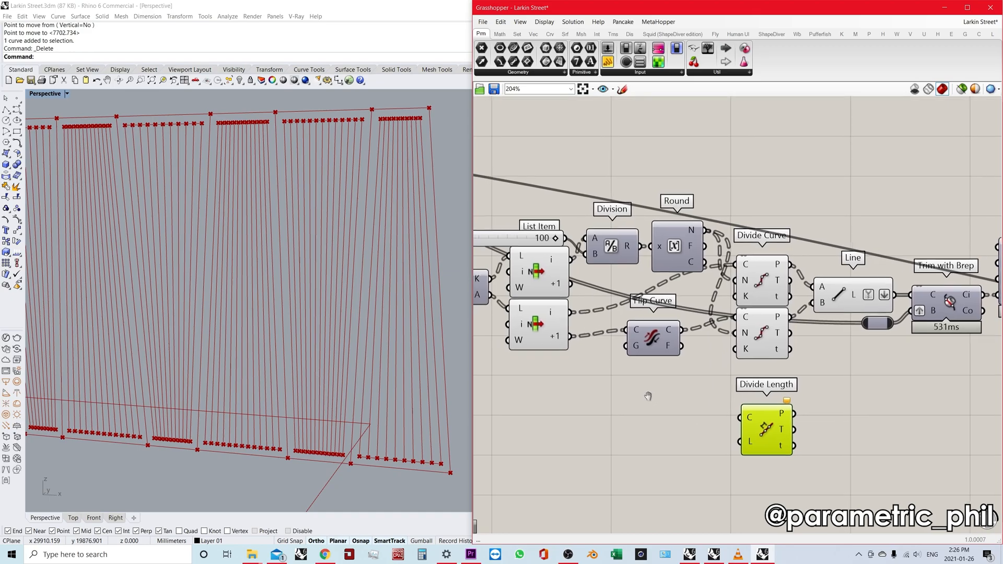
pyautogui.scroll(3)
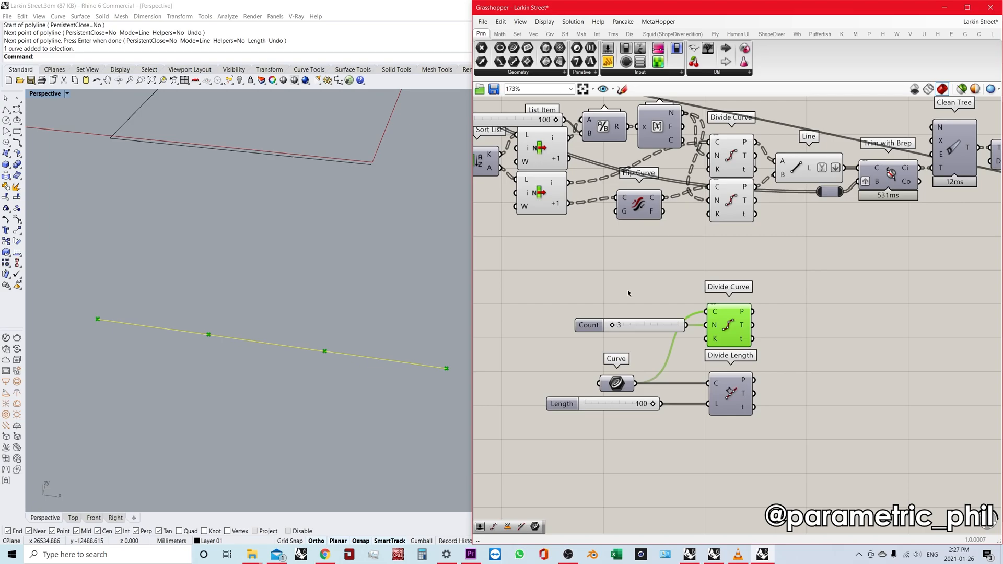
pyautogui.moveTo(714, 324)
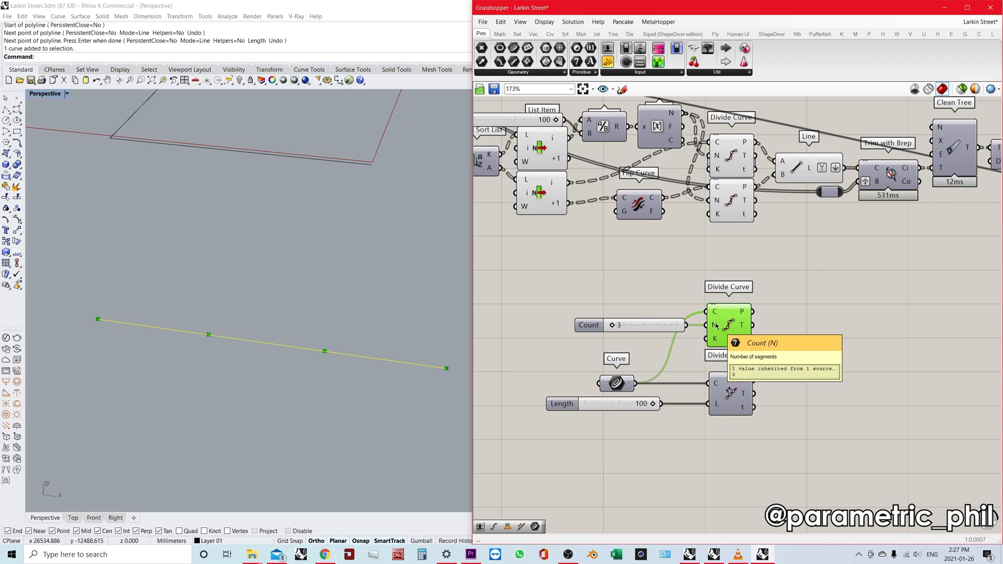
pyautogui.moveTo(349, 376)
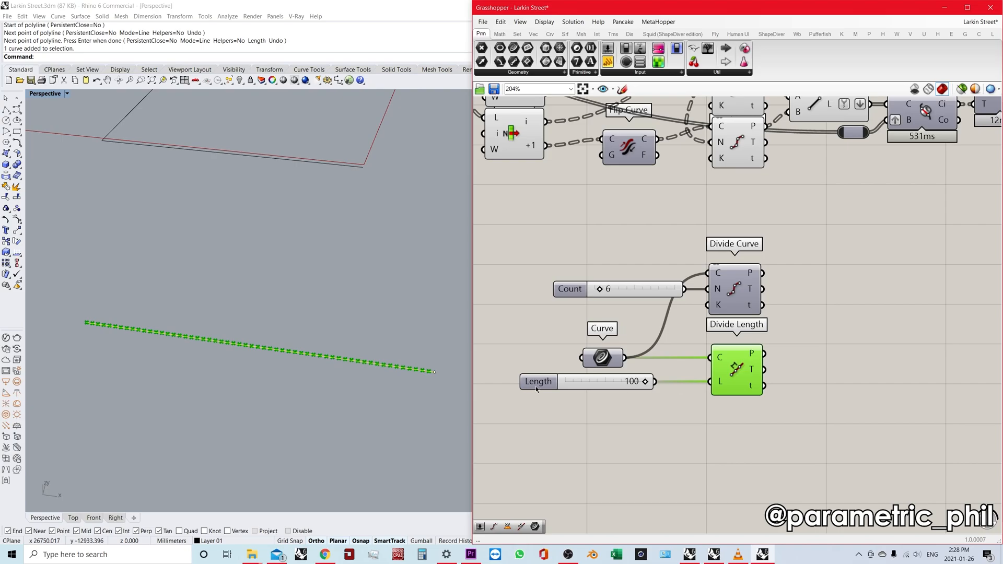
# - Give the Length slider a maximum of 1000 and set it to 544
pyautogui.doubleClick(586, 381)
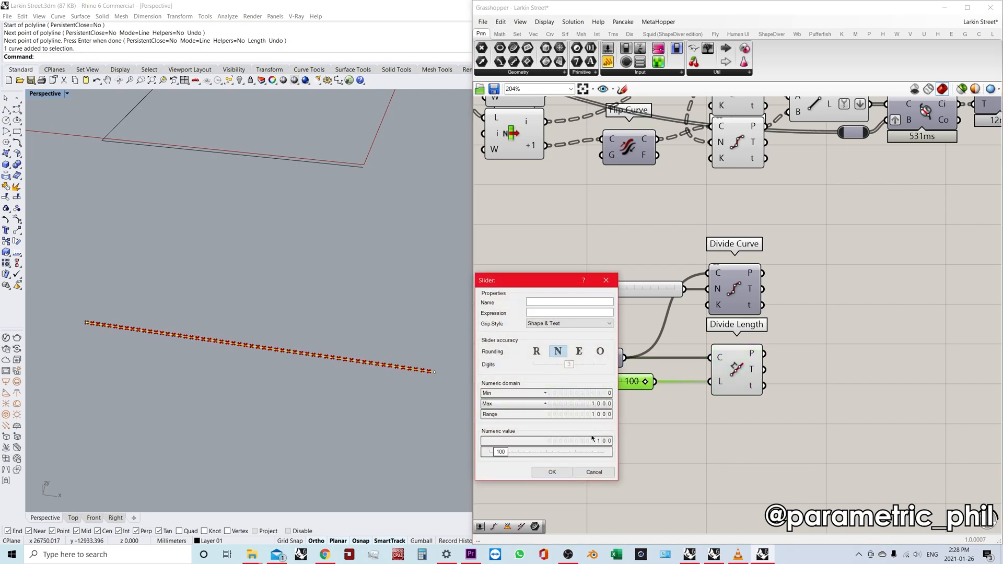
pyautogui.click(551, 472)
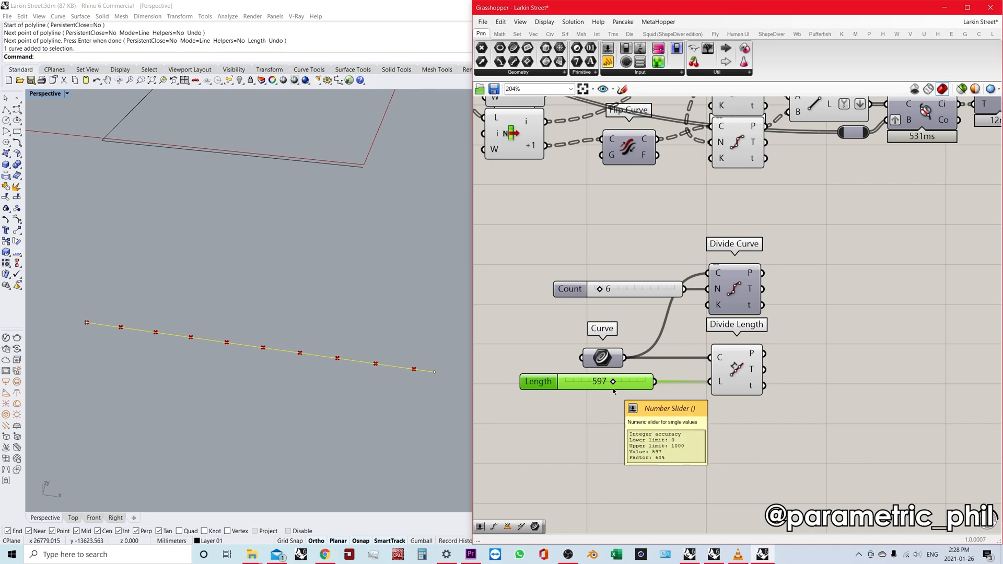
pyautogui.moveTo(462, 395)
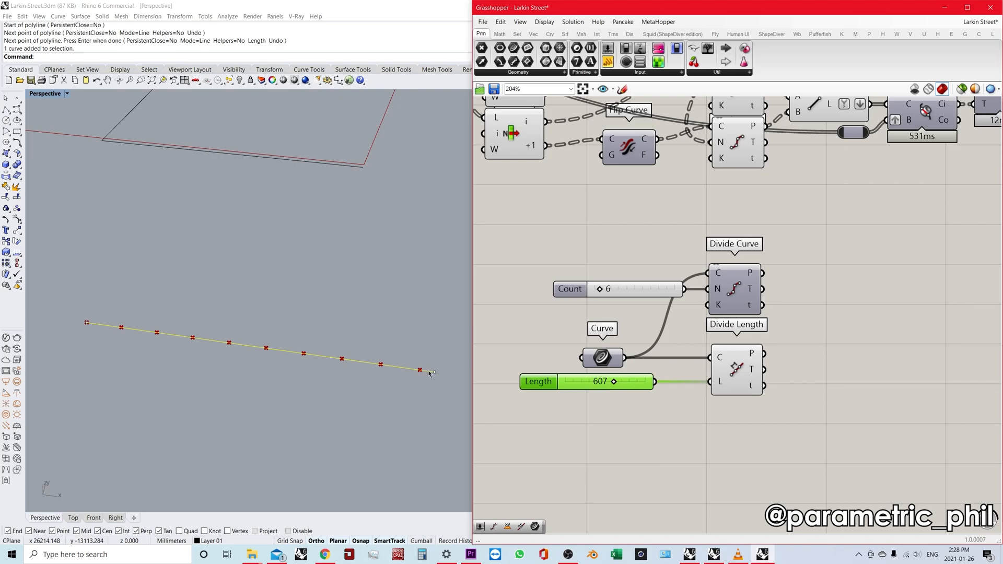
pyautogui.moveTo(428, 374)
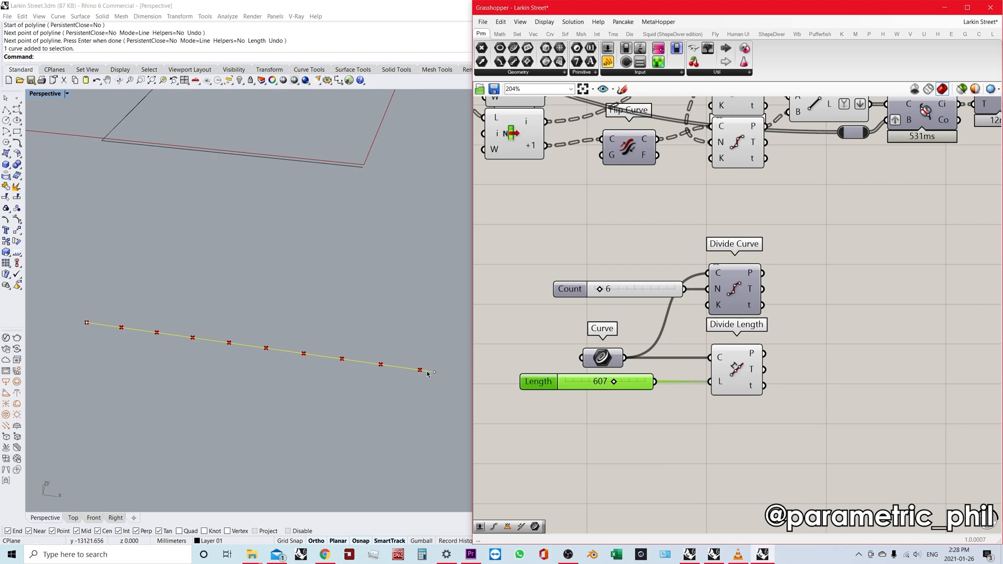
pyautogui.moveTo(434, 372)
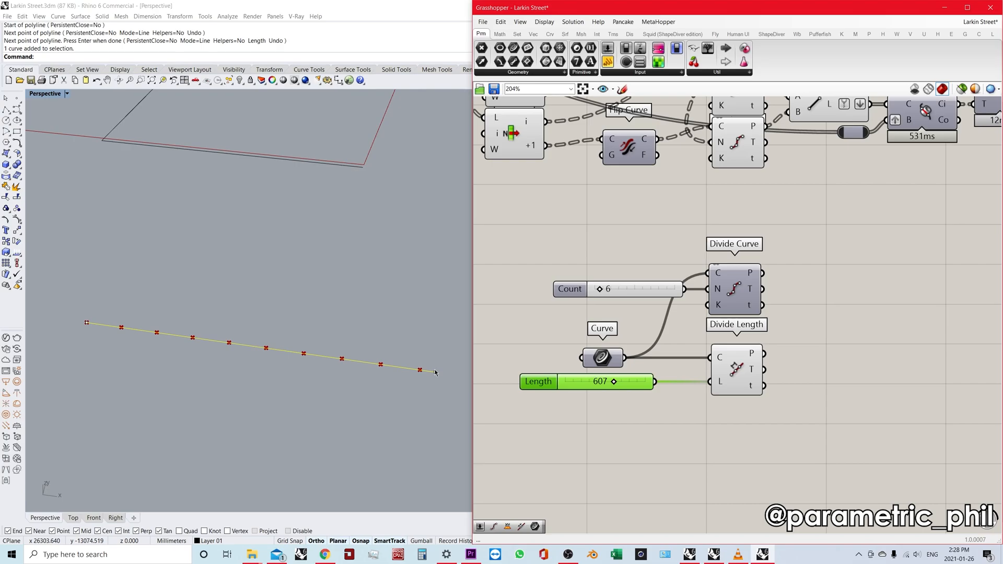
pyautogui.moveTo(429, 393)
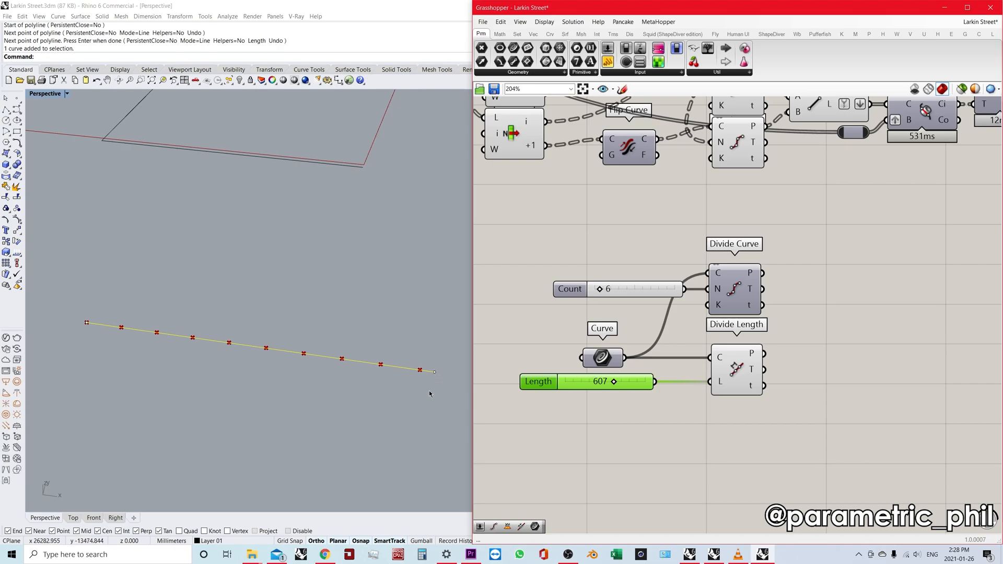
pyautogui.moveTo(427, 398)
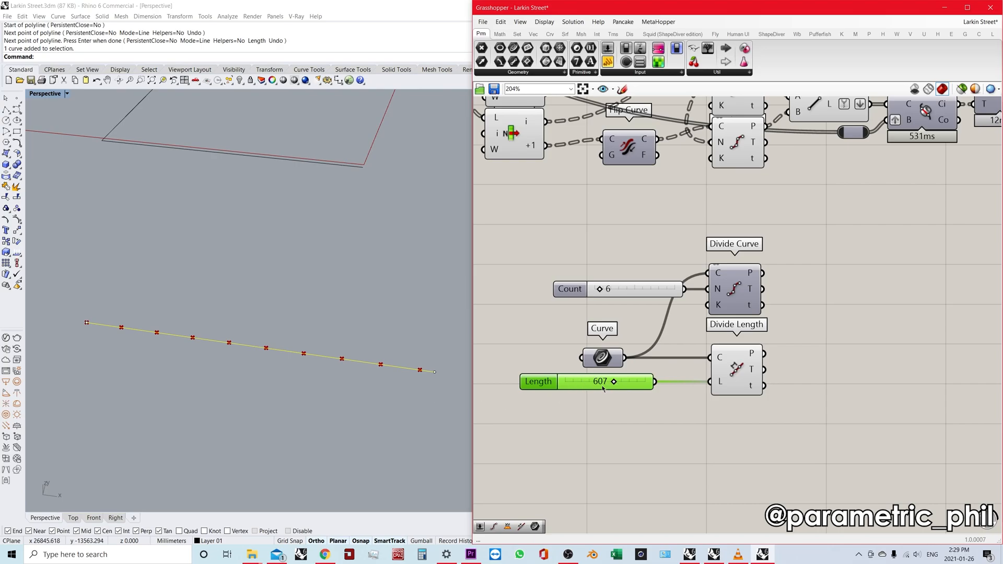
pyautogui.moveTo(599, 381)
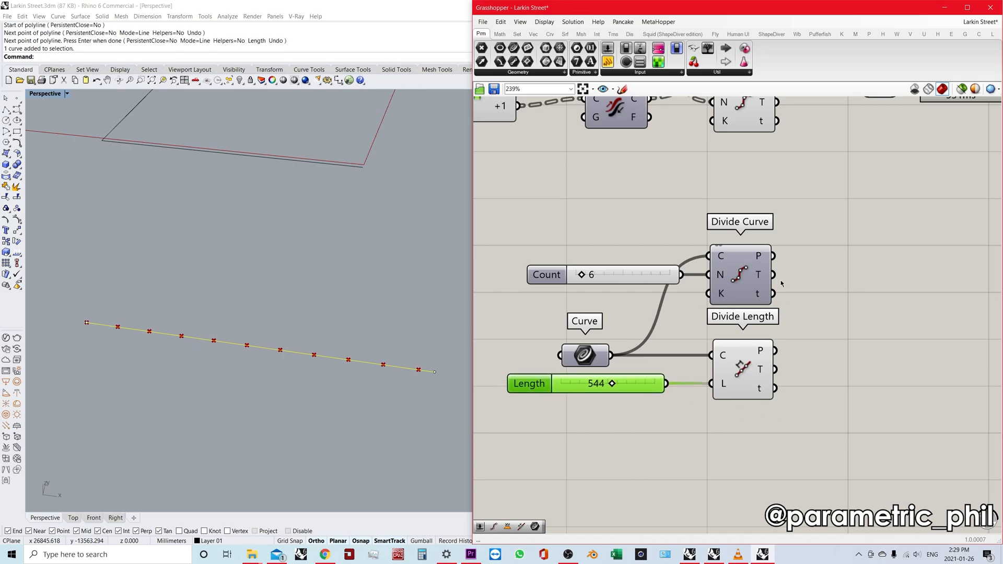
# - Delete the test polyline with its Divide Curve and Divide Length components
pyautogui.click(742, 369)
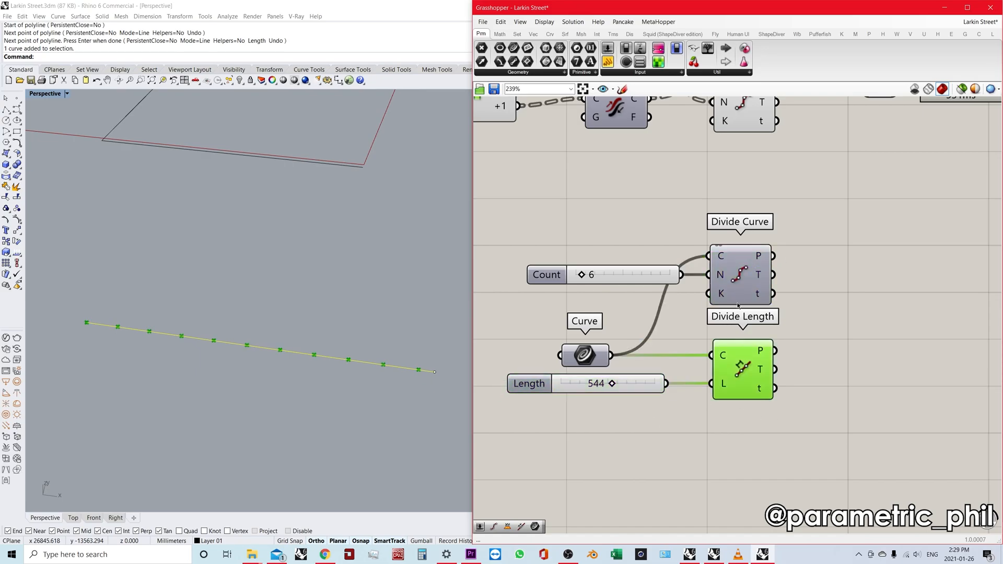
pyautogui.click(855, 238)
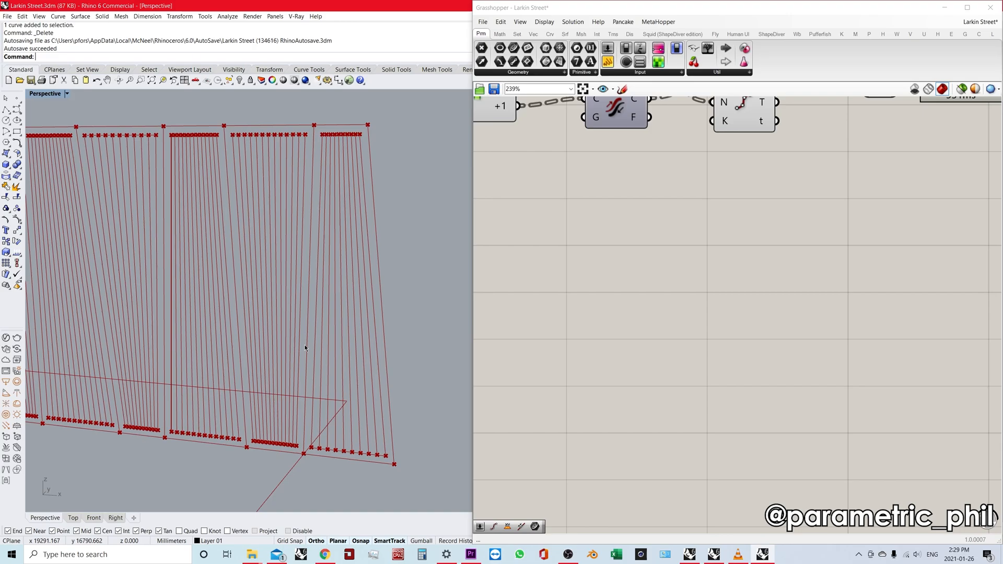
pyautogui.moveTo(447, 232)
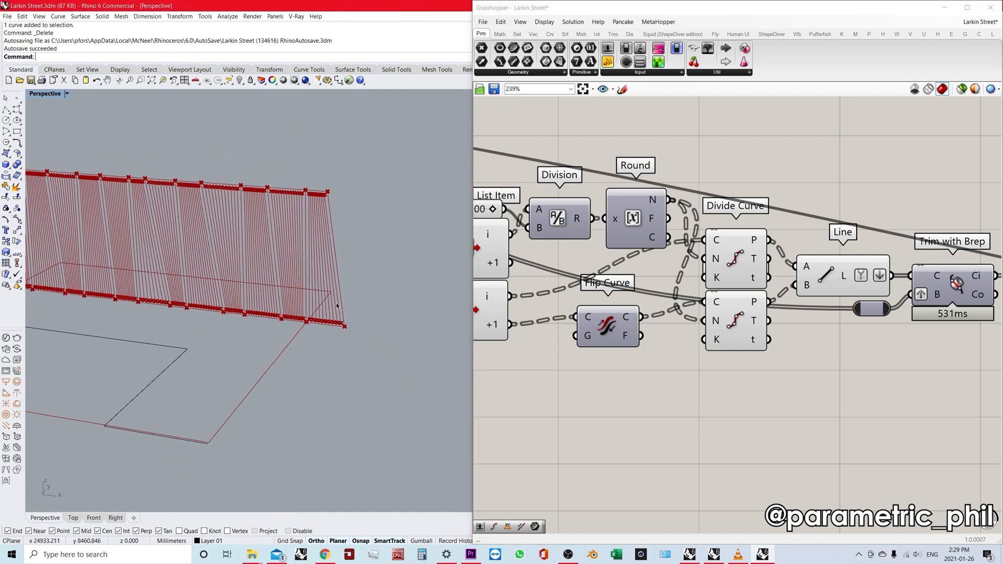
# - Undo the deletion, restoring the test polyline and its divide components
pyautogui.press('ctrl+z')
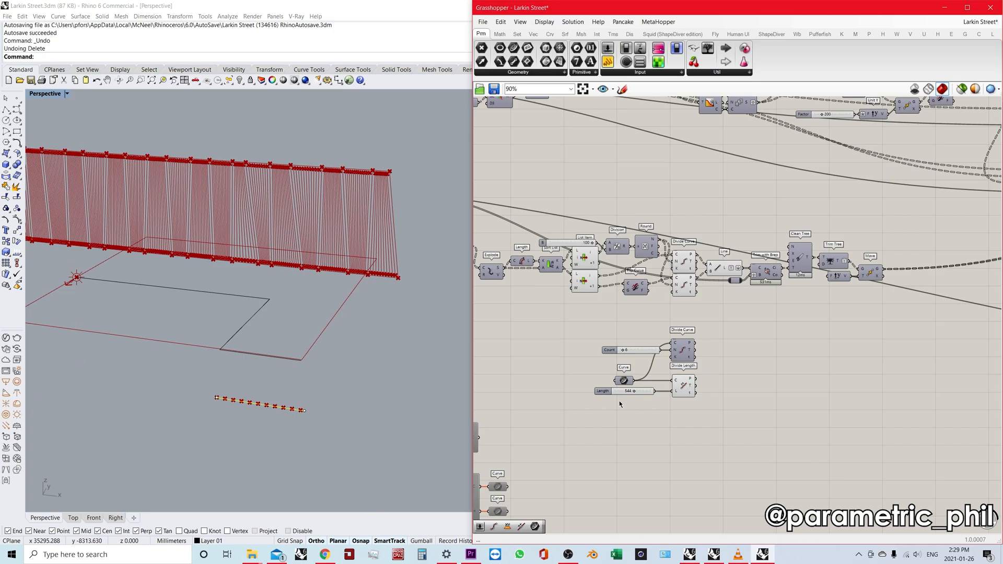
pyautogui.moveTo(630, 413)
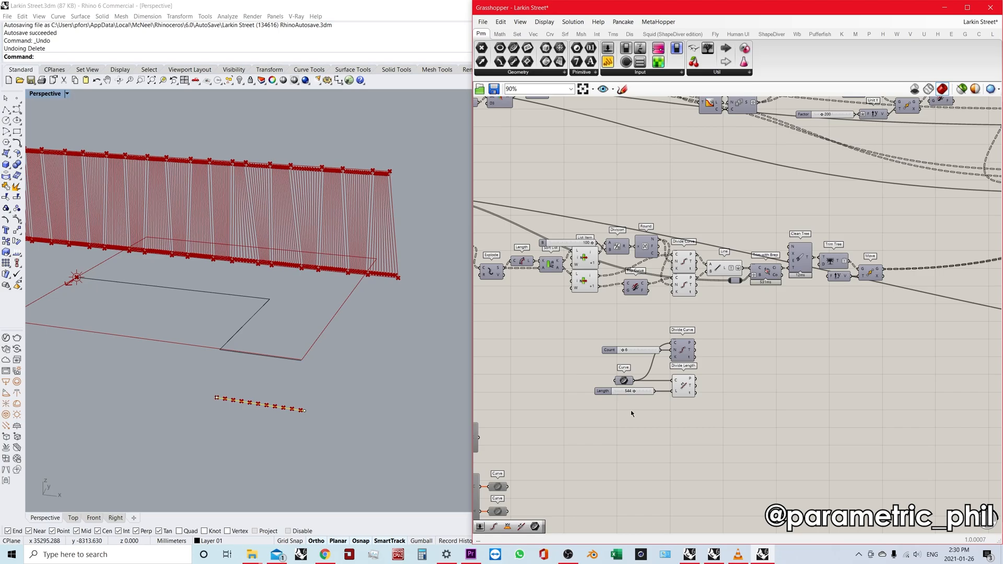
pyautogui.moveTo(256, 432)
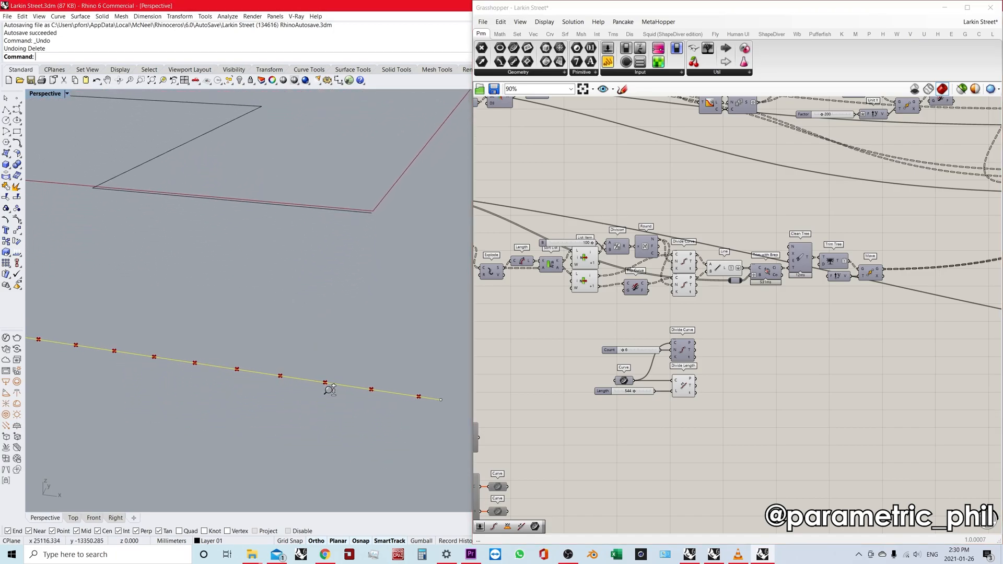
# - Turn on Divide Length's preview so its points appear on the line, with length 490 and count 6
pyautogui.scroll(3)
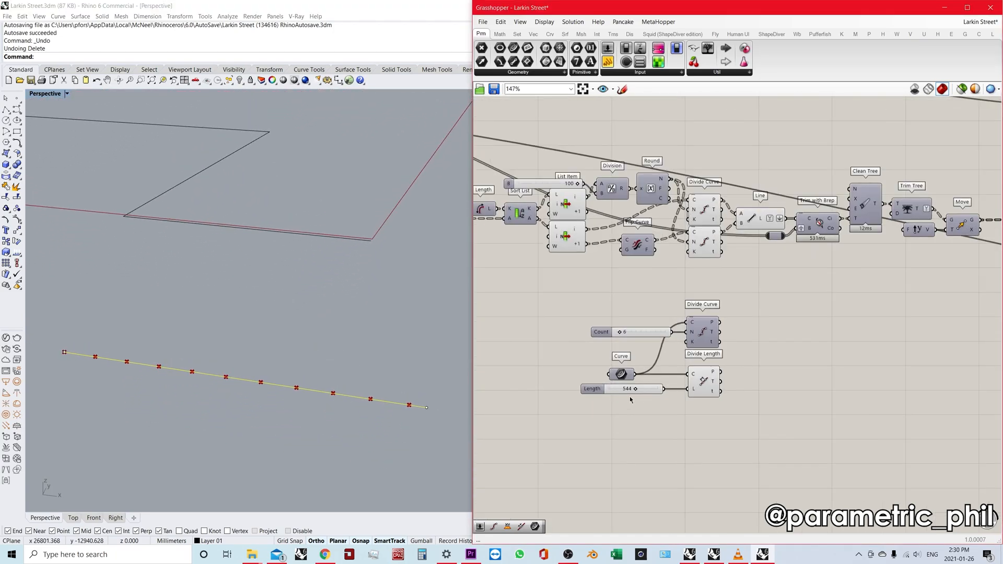
pyautogui.scroll(3)
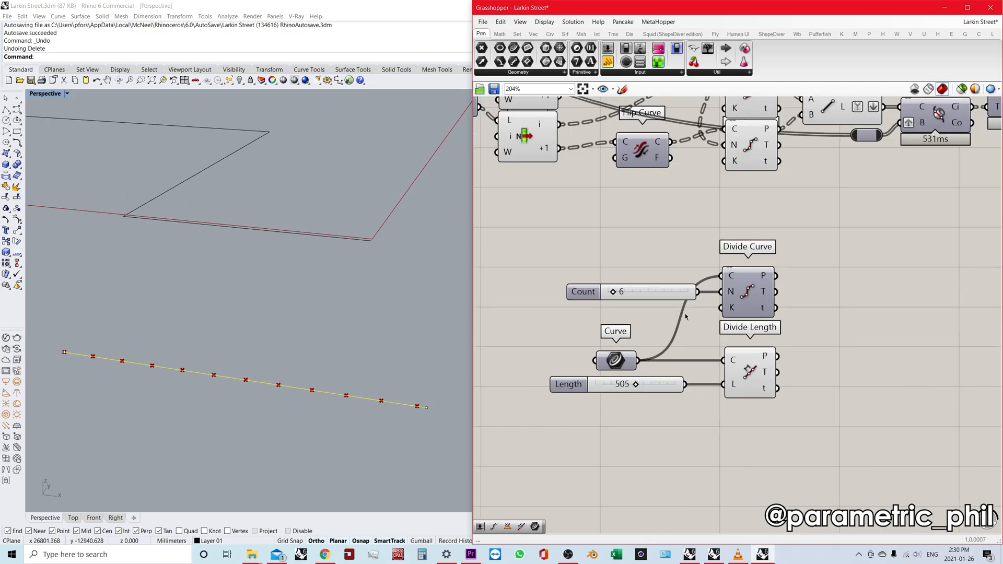
pyautogui.moveTo(713, 375)
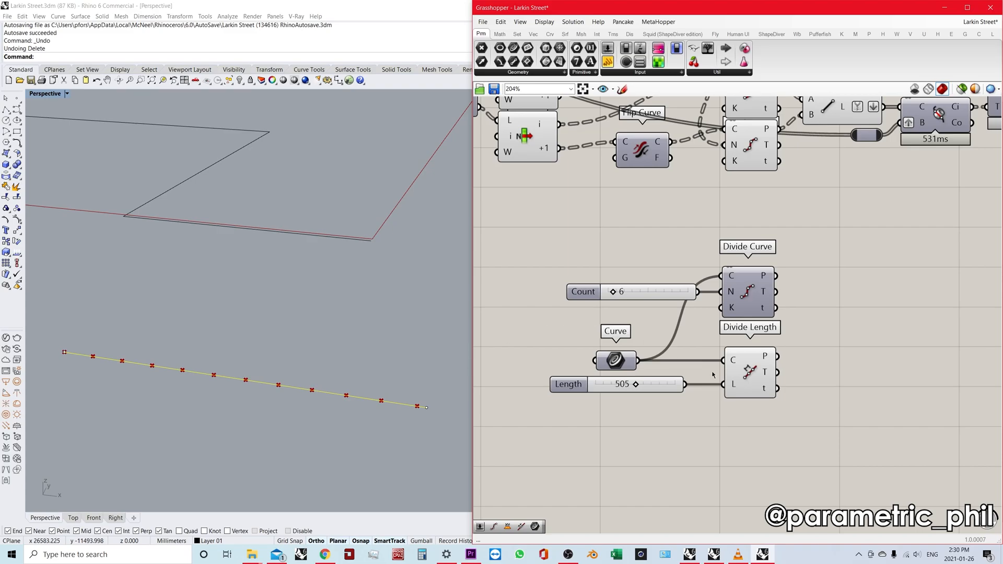
pyautogui.click(747, 291)
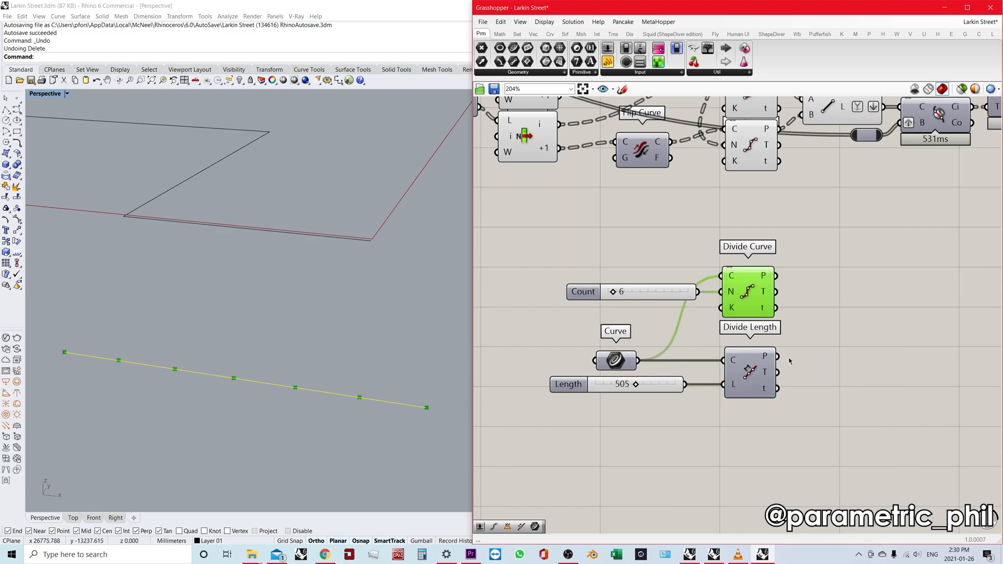
pyautogui.rightClick(748, 373)
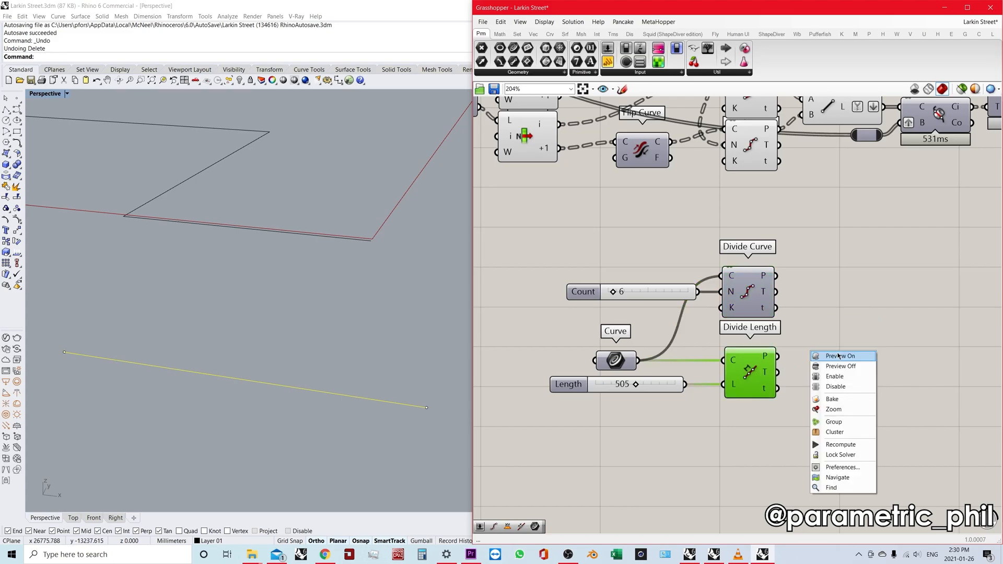
pyautogui.click(842, 355)
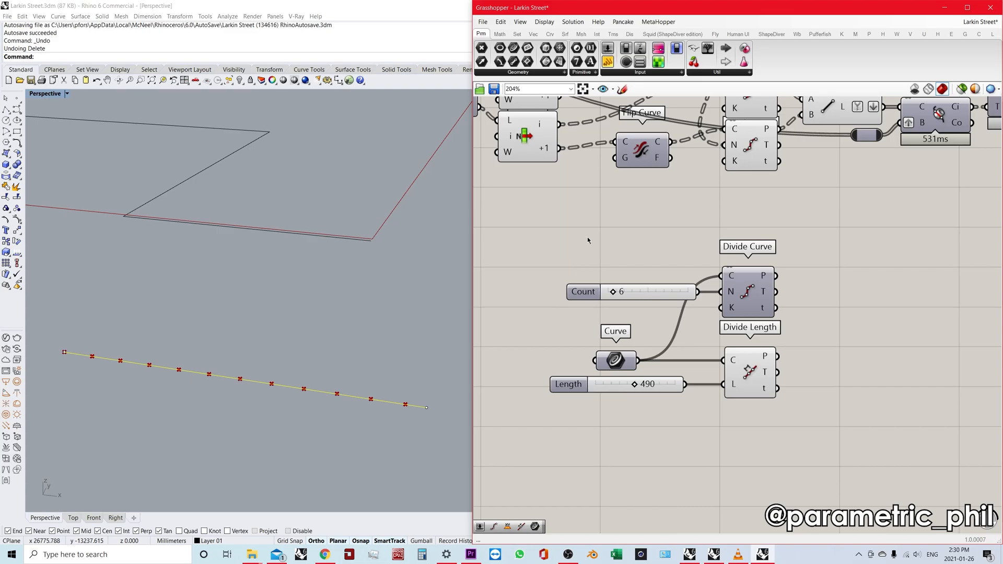
pyautogui.scroll(-3)
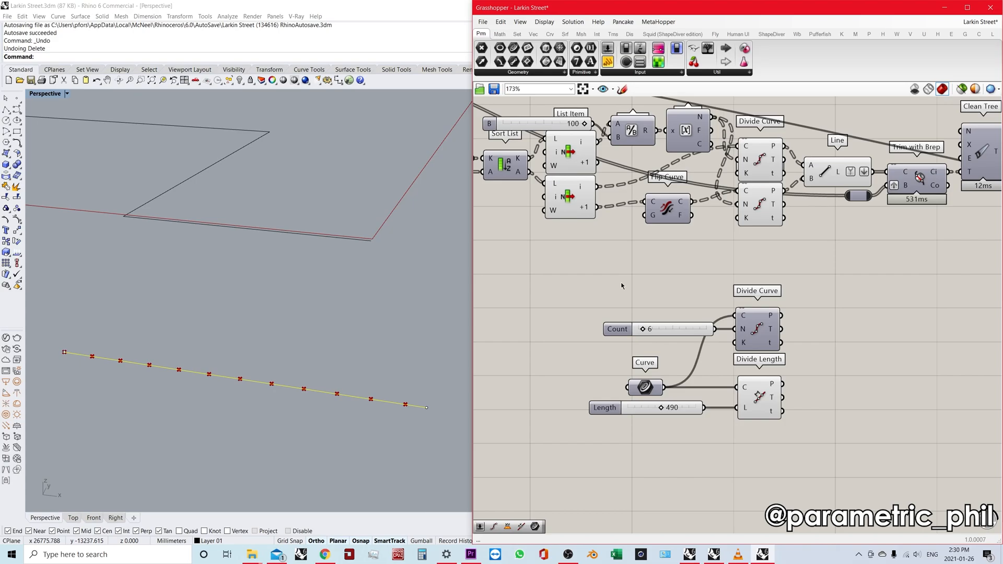
pyautogui.scroll(-3)
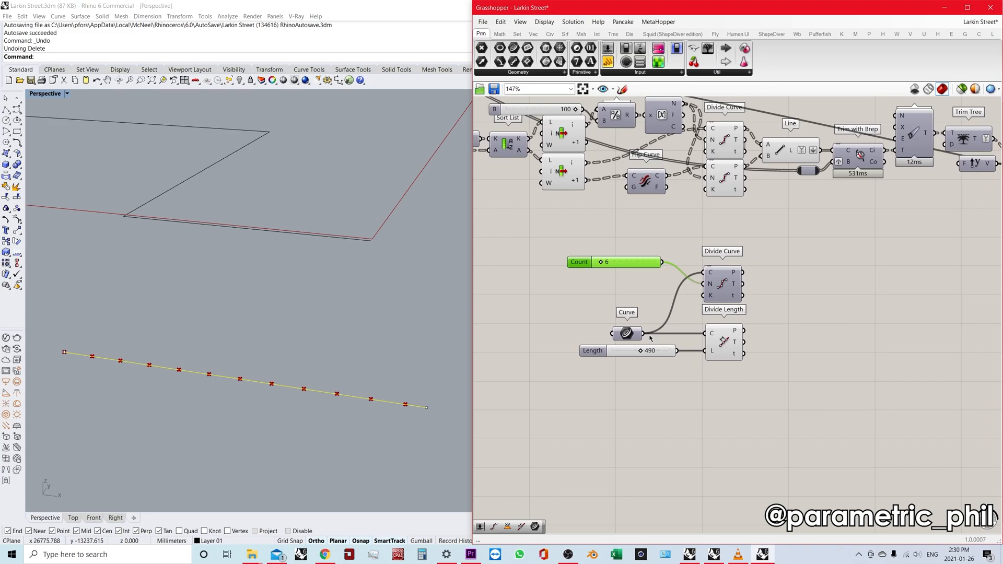
# - Remove the Count slider and add a second number slider at 490
pyautogui.click(633, 334)
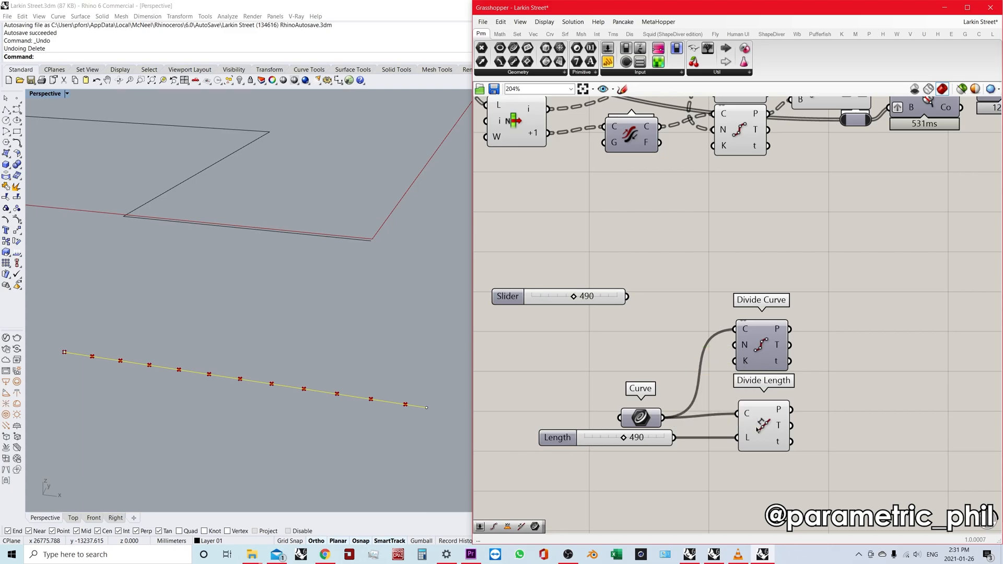
pyautogui.click(763, 425)
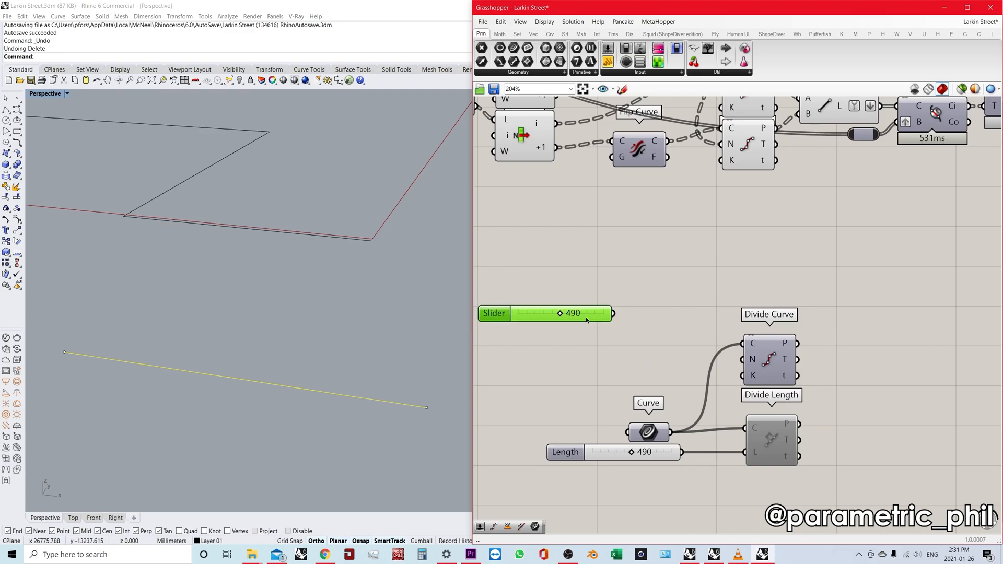
pyautogui.moveTo(572, 314)
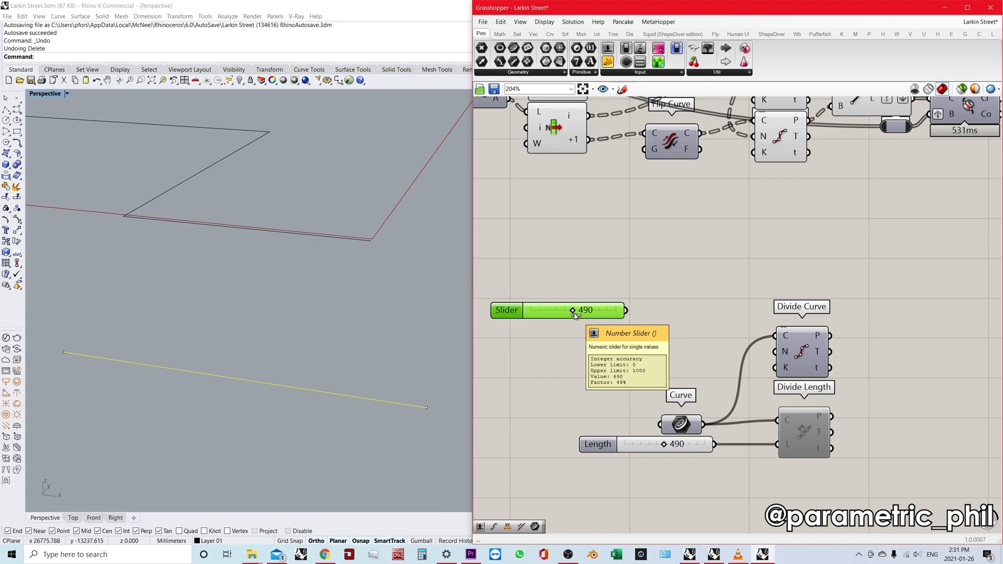
pyautogui.moveTo(691, 296)
pyautogui.write('divi')
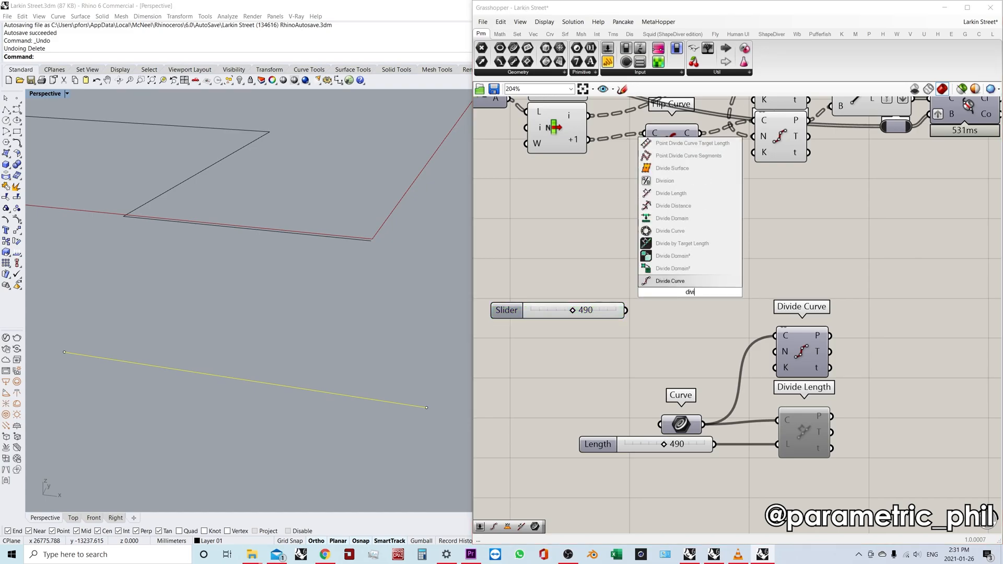
# - Add Division and Length components dividing the curve's length by the 490 slider, about 11.6
pyautogui.click(664, 180)
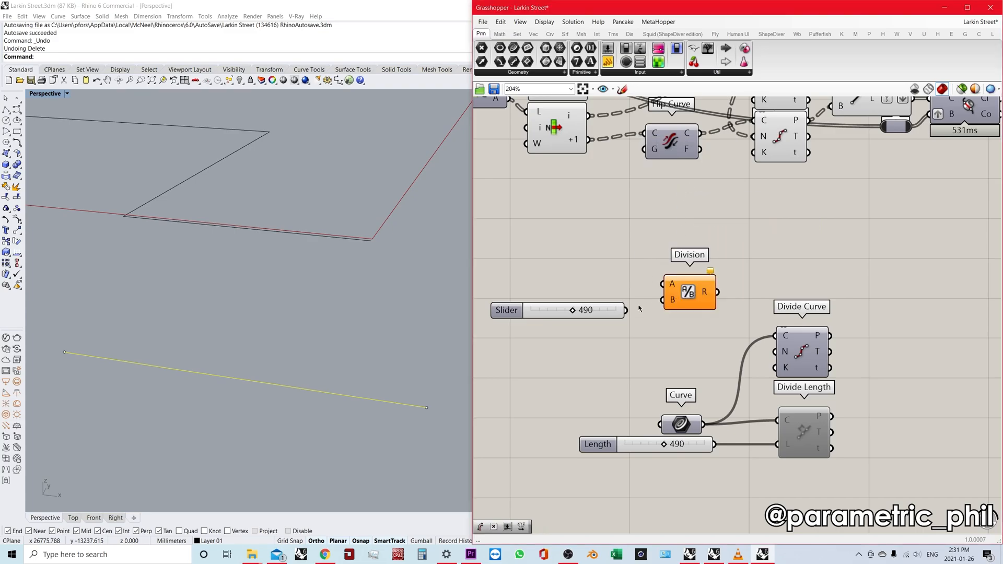
pyautogui.click(538, 403)
pyautogui.write('le')
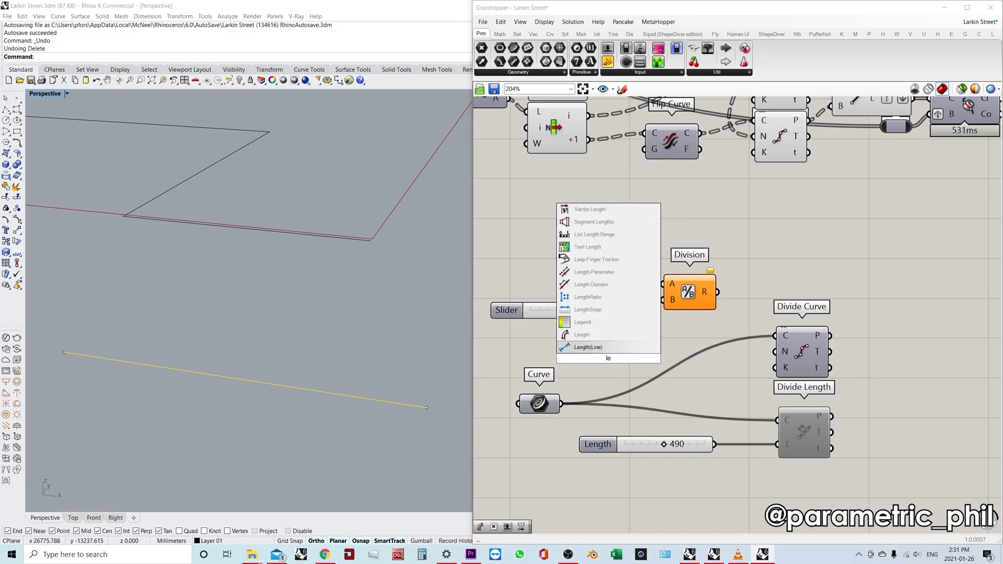
pyautogui.click(582, 334)
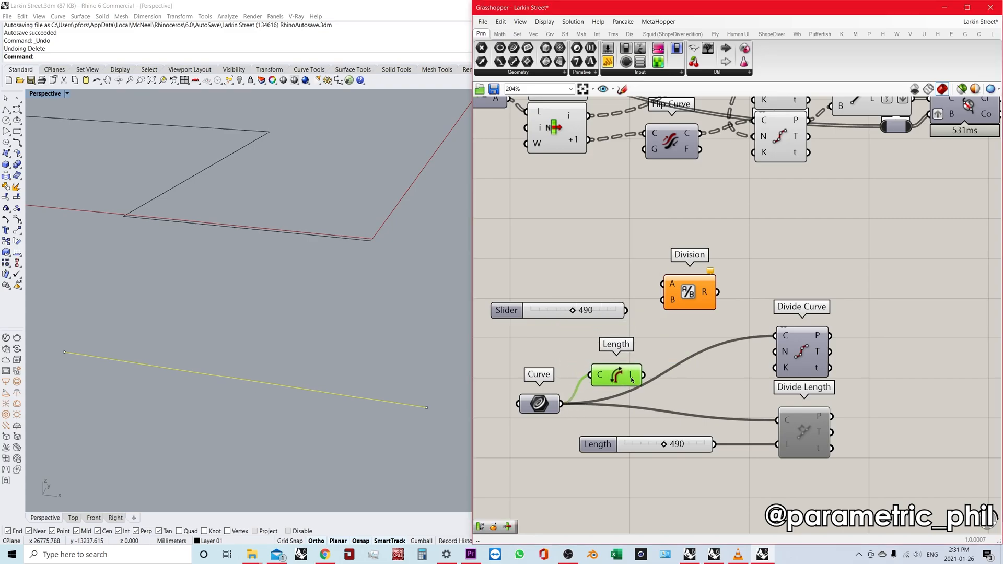
pyautogui.moveTo(615, 315)
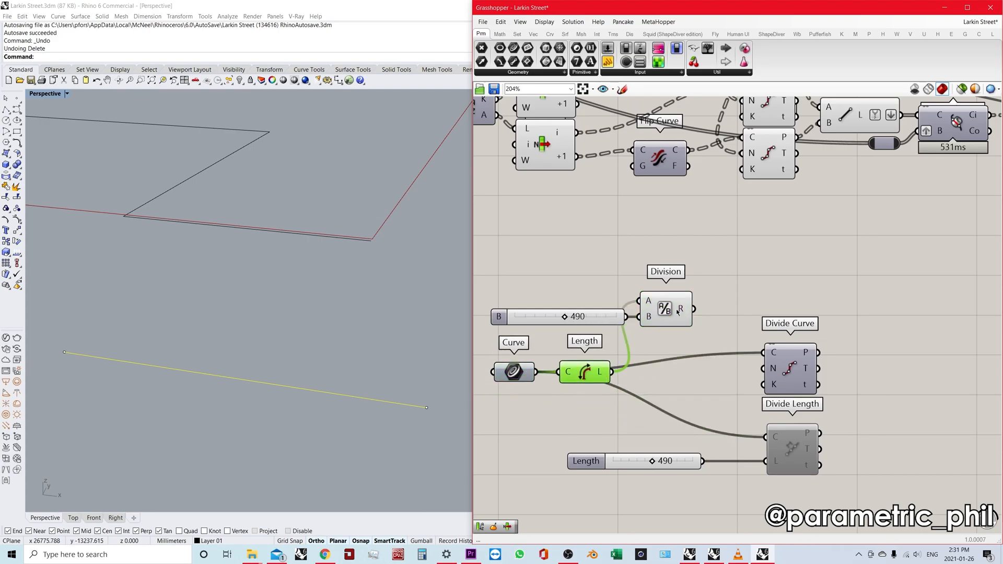
pyautogui.moveTo(681, 309)
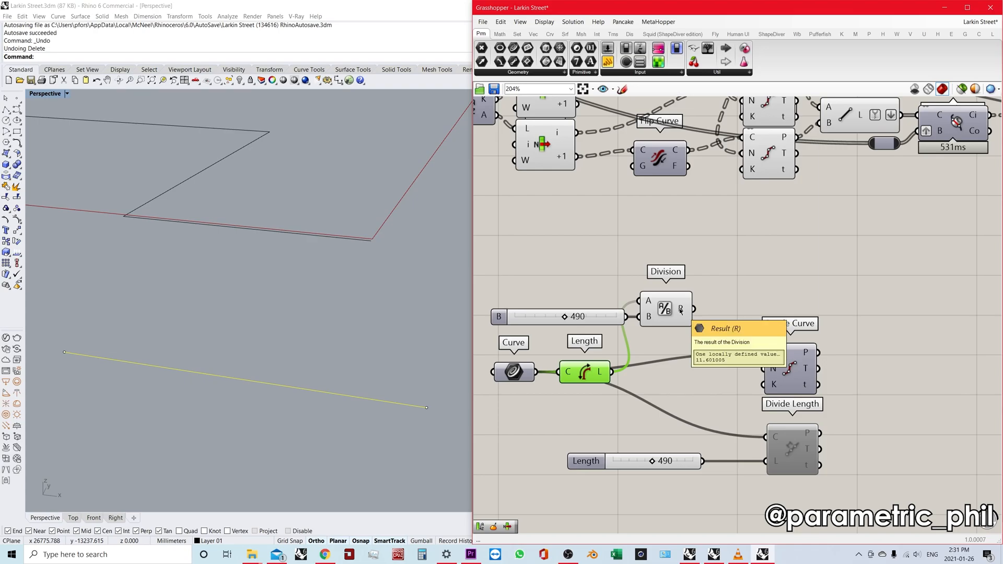
# - Enable Divide Length to compare its points along the test line
pyautogui.rightClick(792, 419)
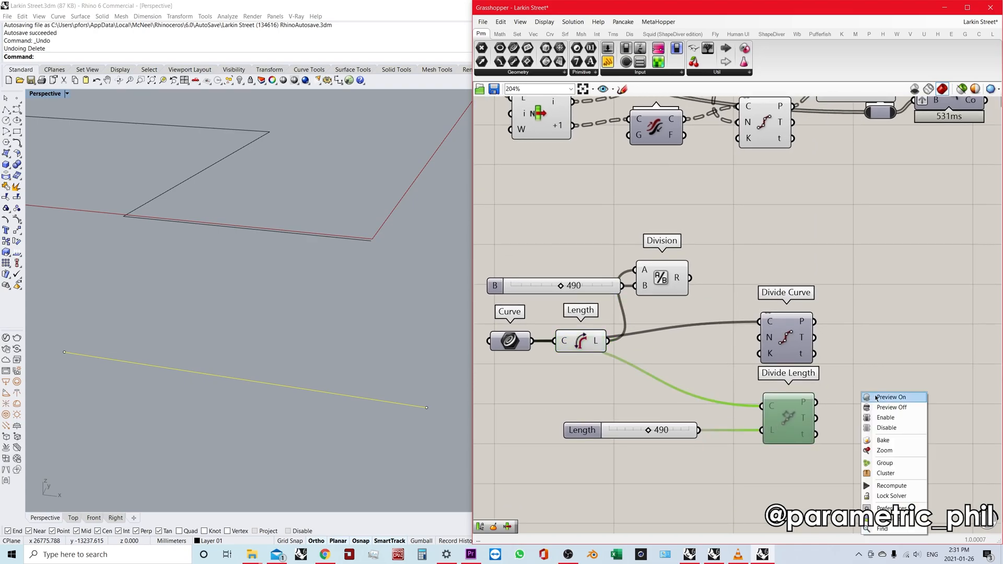
pyautogui.click(889, 397)
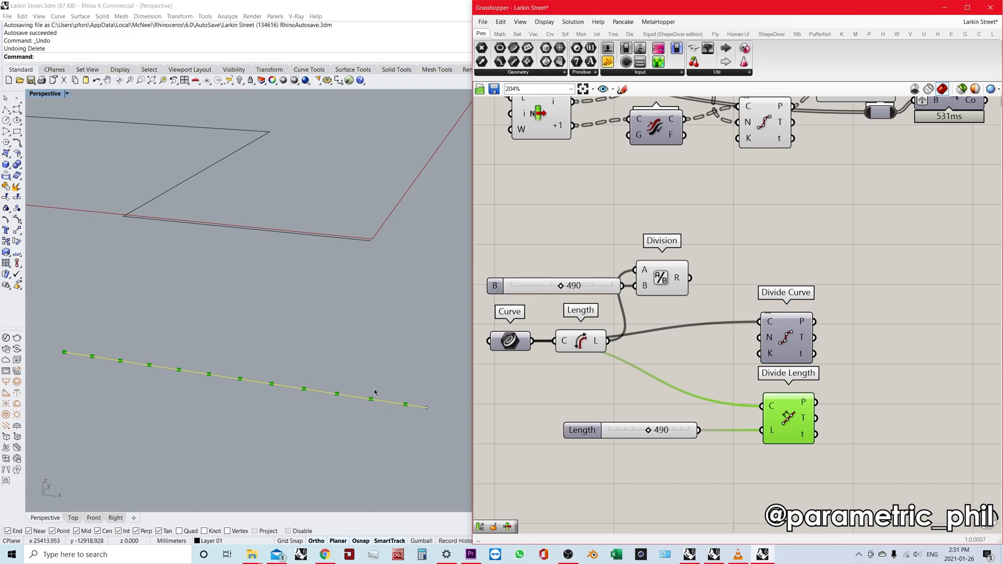
pyautogui.moveTo(884, 404)
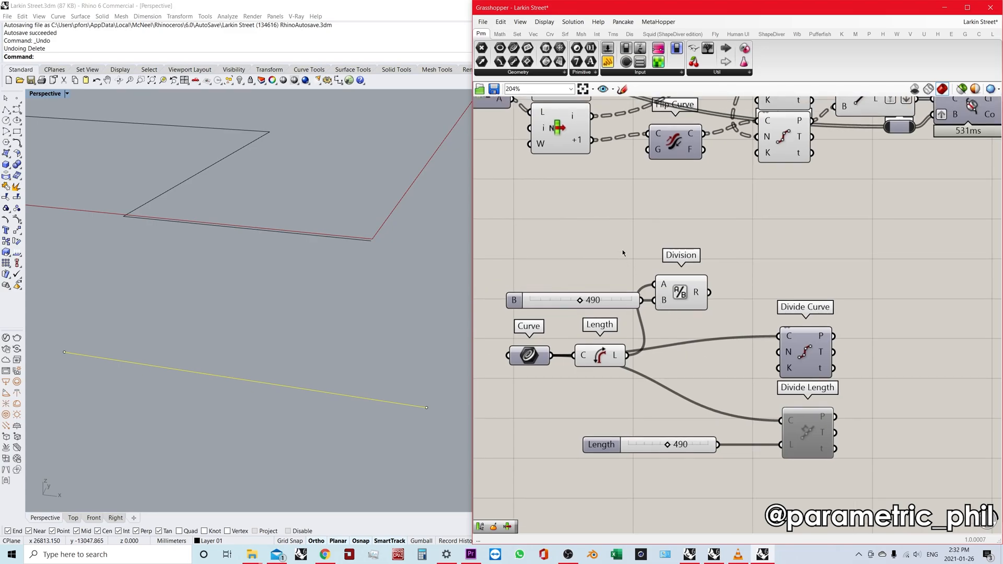
# - Add a Round on the Division result feeding Divide Curve's count, slider at 734
pyautogui.click(680, 292)
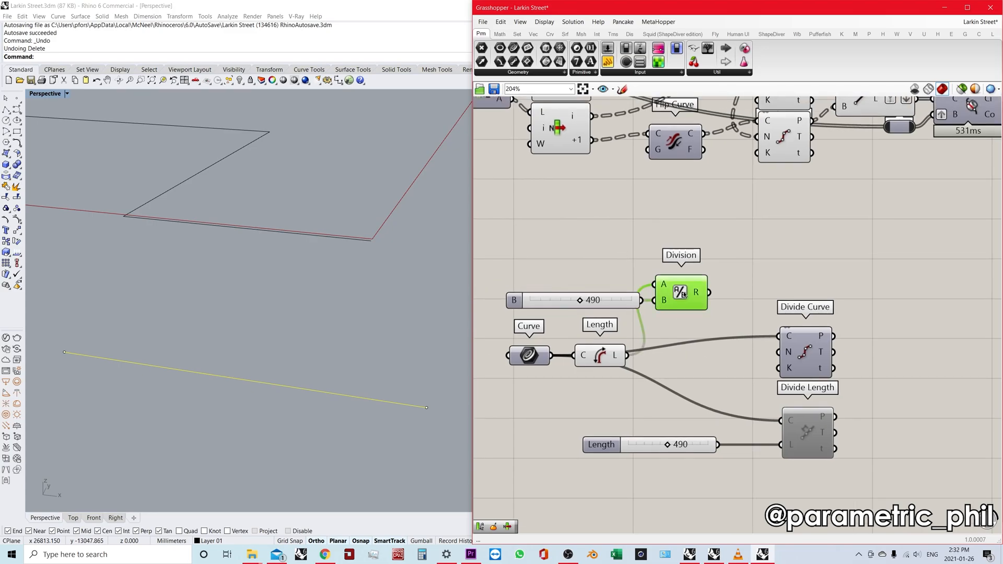
pyautogui.moveTo(696, 294)
pyautogui.write('r')
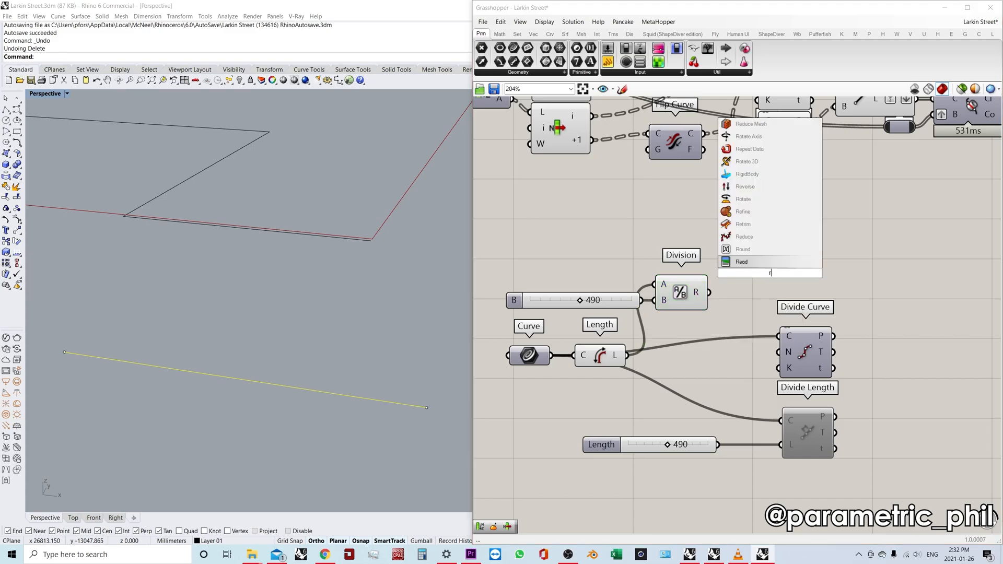
pyautogui.click(743, 248)
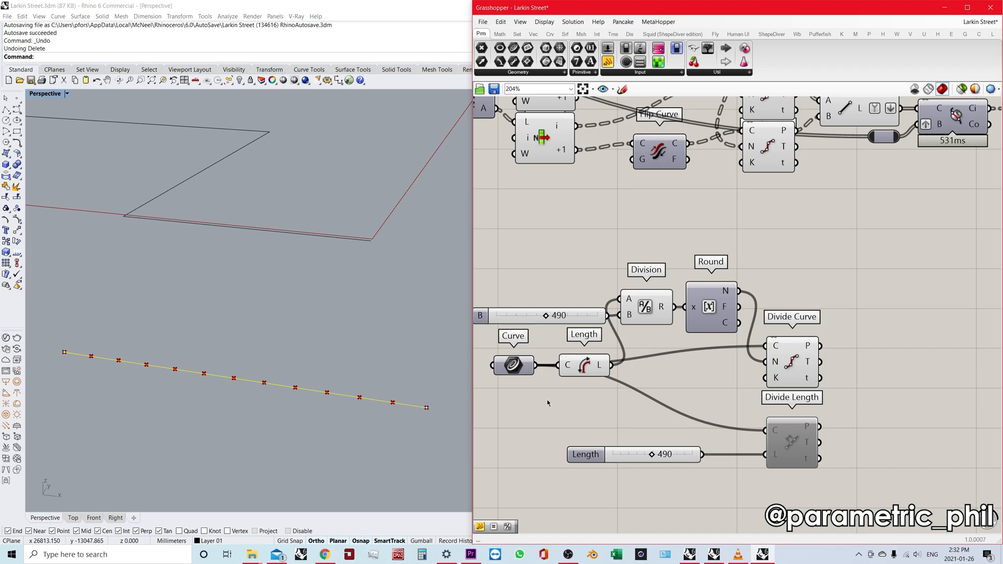
pyautogui.moveTo(370, 413)
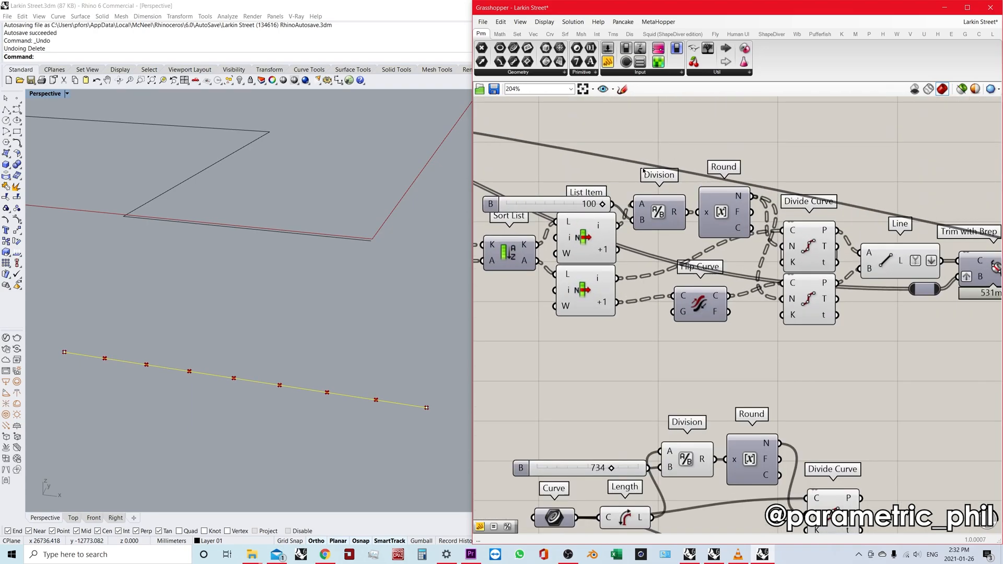
pyautogui.scroll(3)
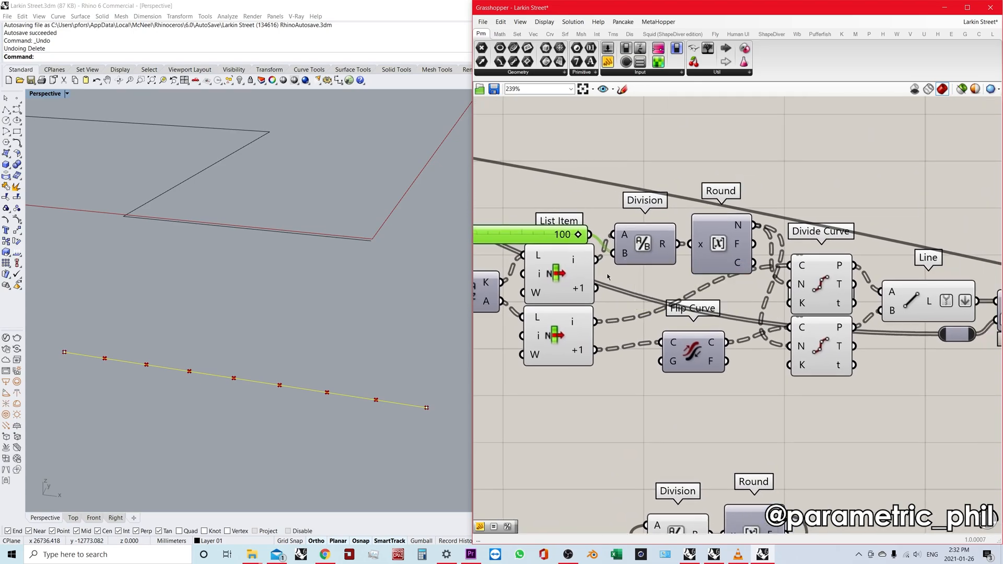
pyautogui.scroll(-3)
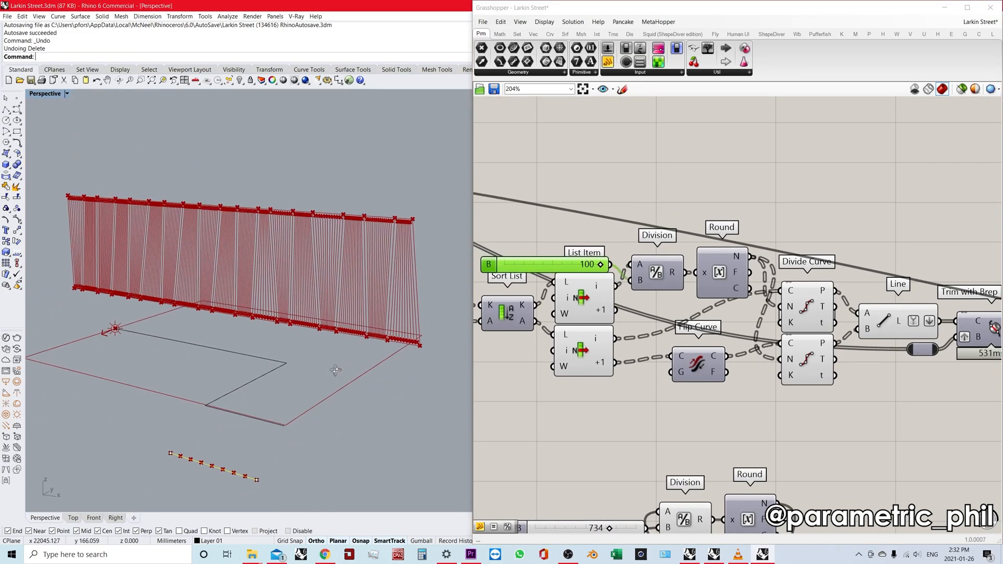
pyautogui.scroll(-3)
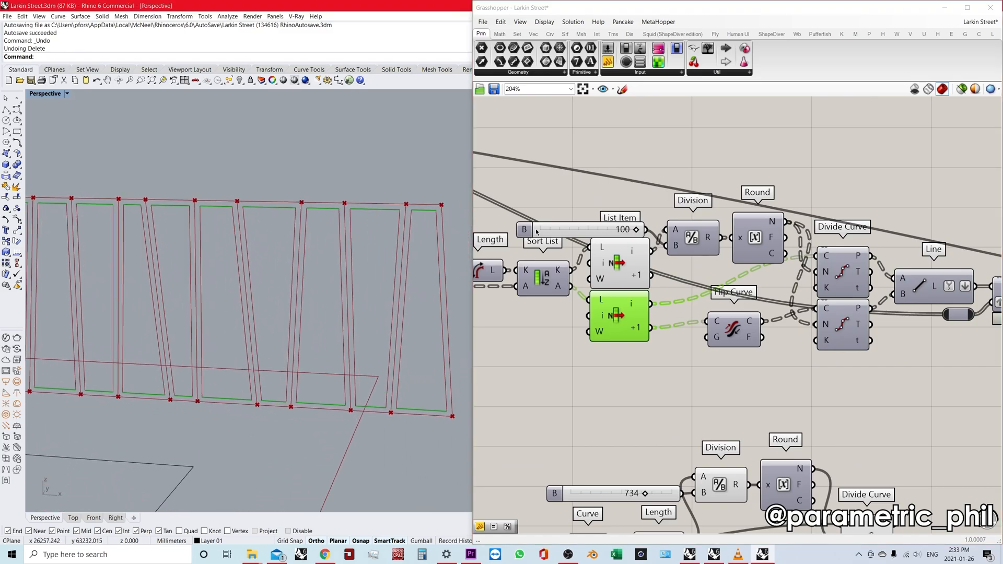
pyautogui.moveTo(585, 229)
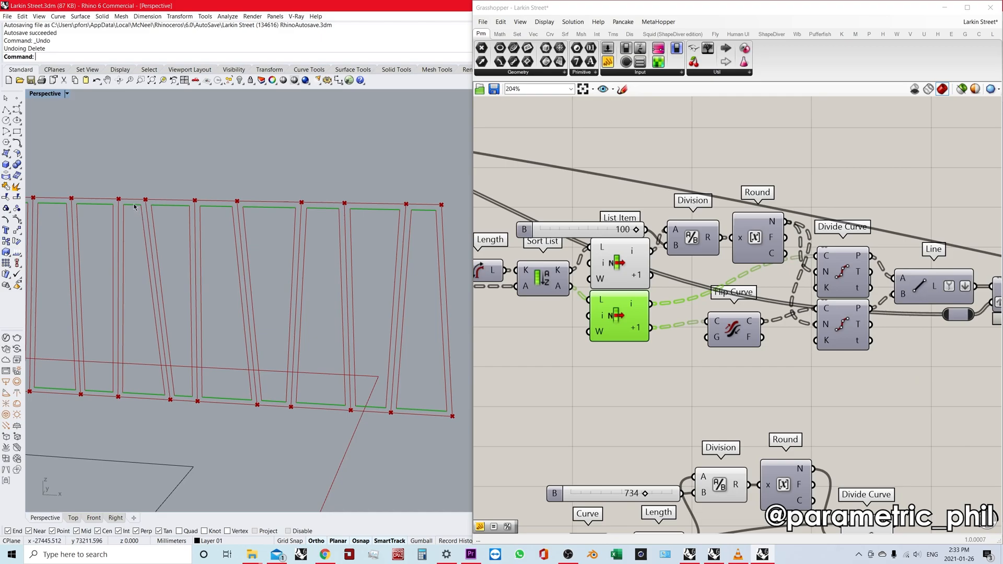
pyautogui.moveTo(138, 210)
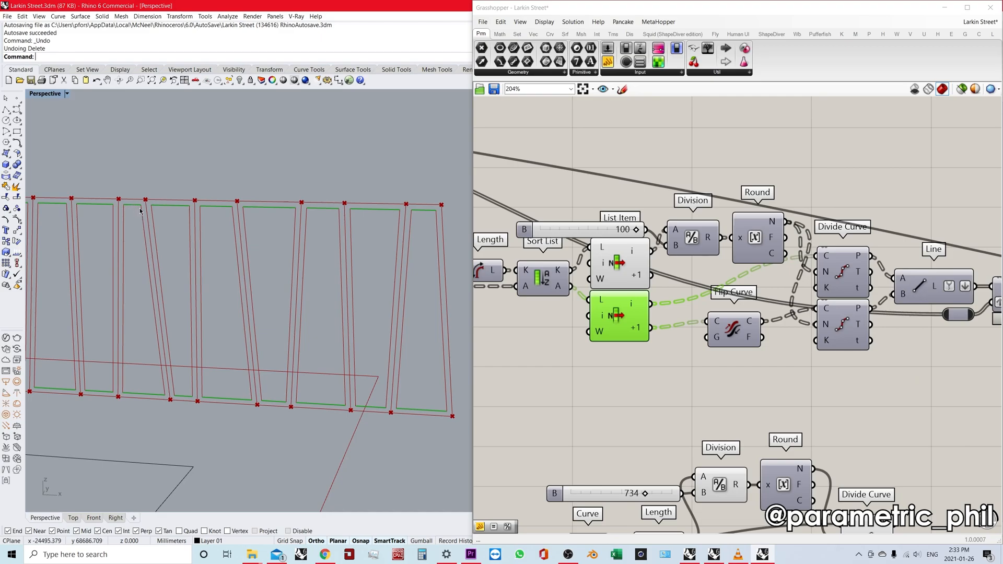
pyautogui.moveTo(272, 401)
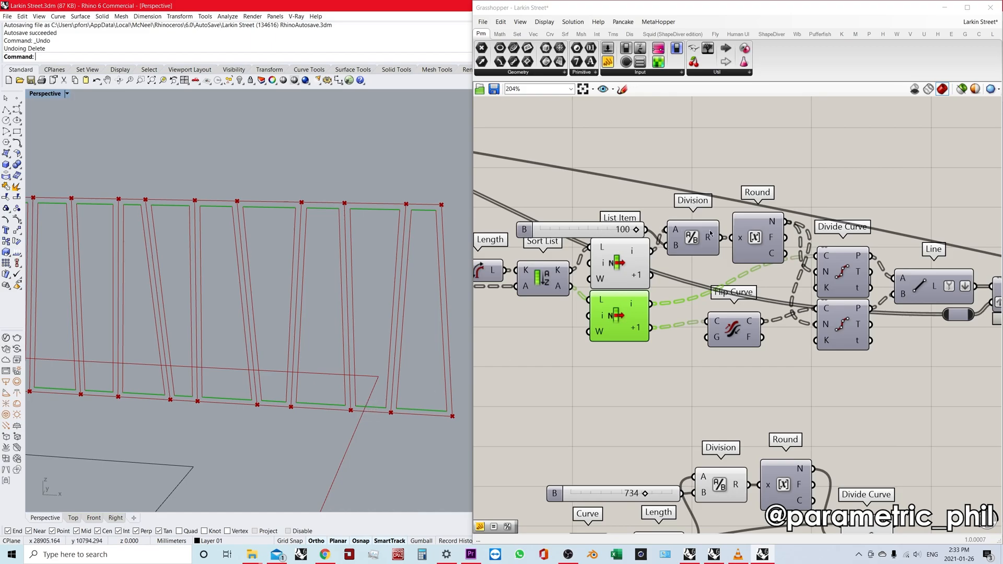
pyautogui.moveTo(634, 257)
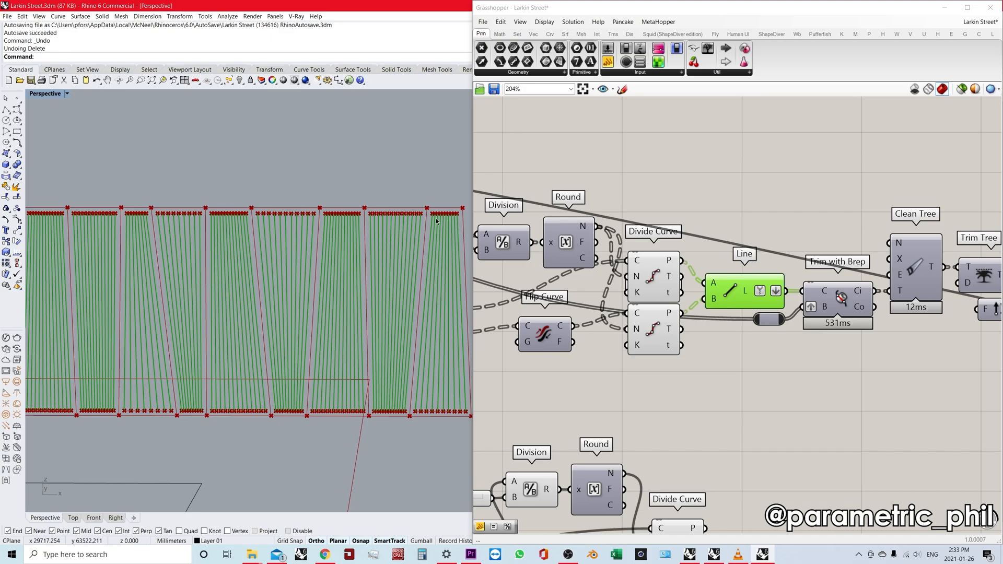
pyautogui.moveTo(375, 415)
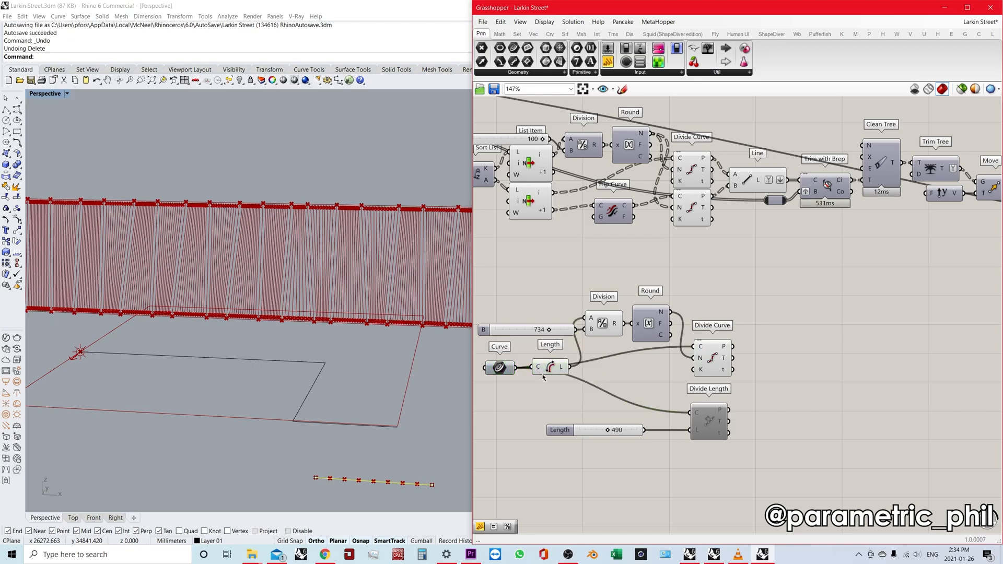
pyautogui.click(546, 368)
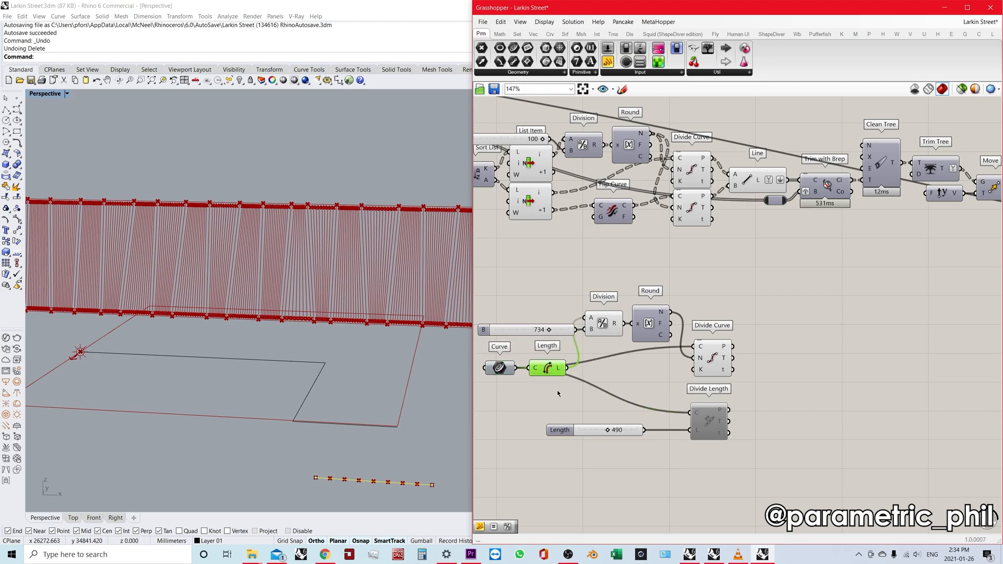